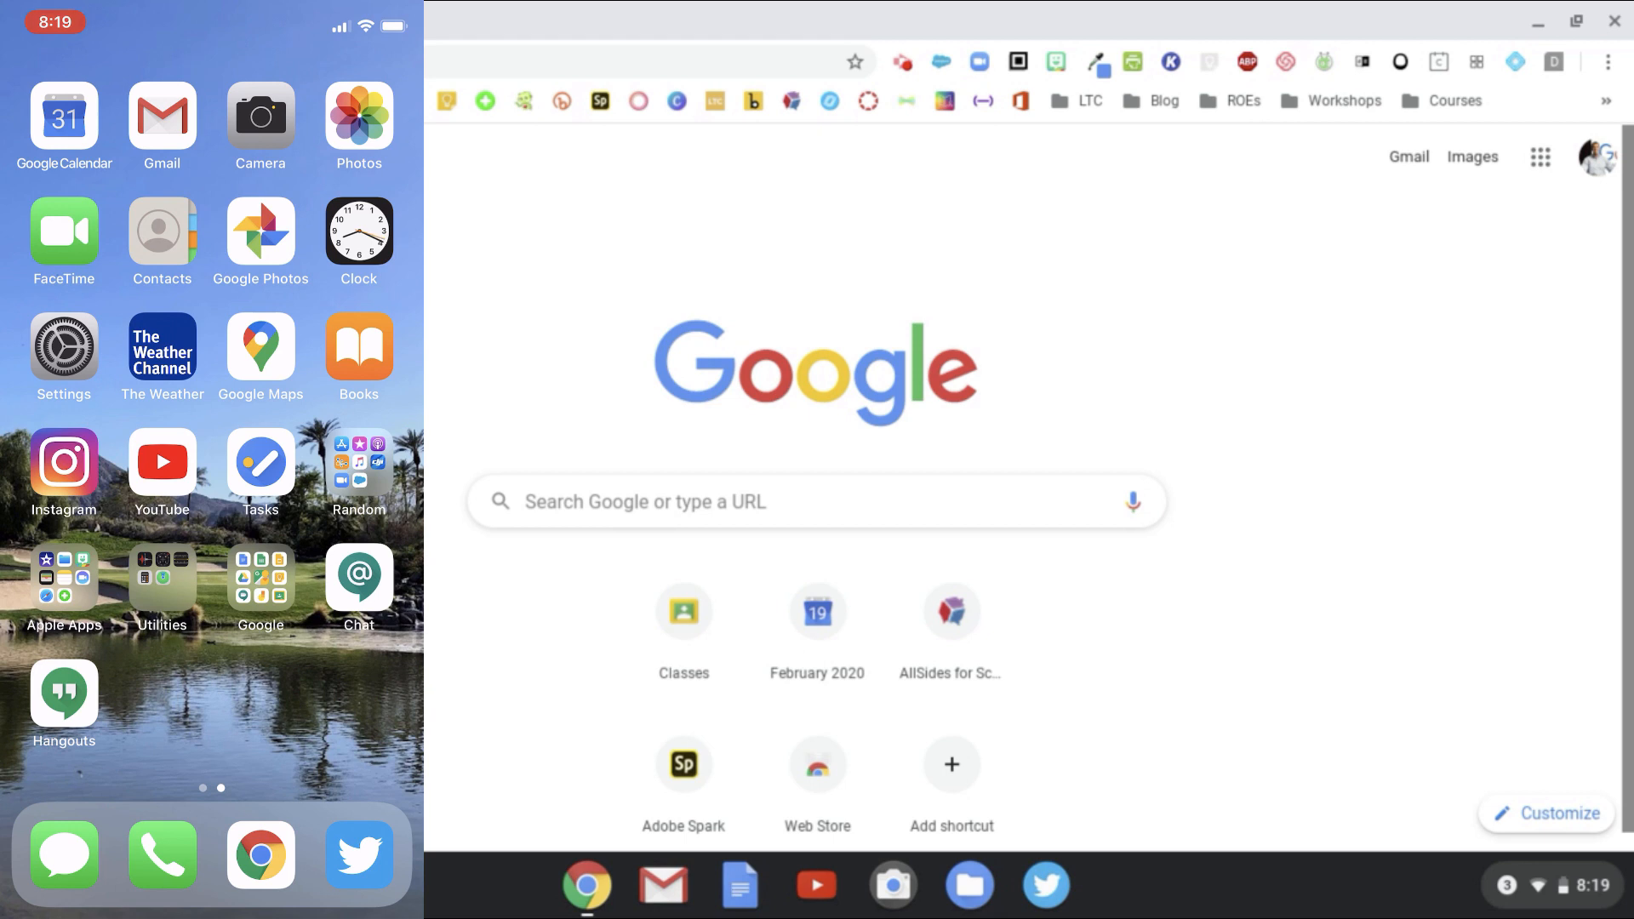
Step: On the iPhone, check the connected Wi-Fi network in Settings, then find Personal Hotspot
{"action": "left_click", "coordinate": [62, 346]}
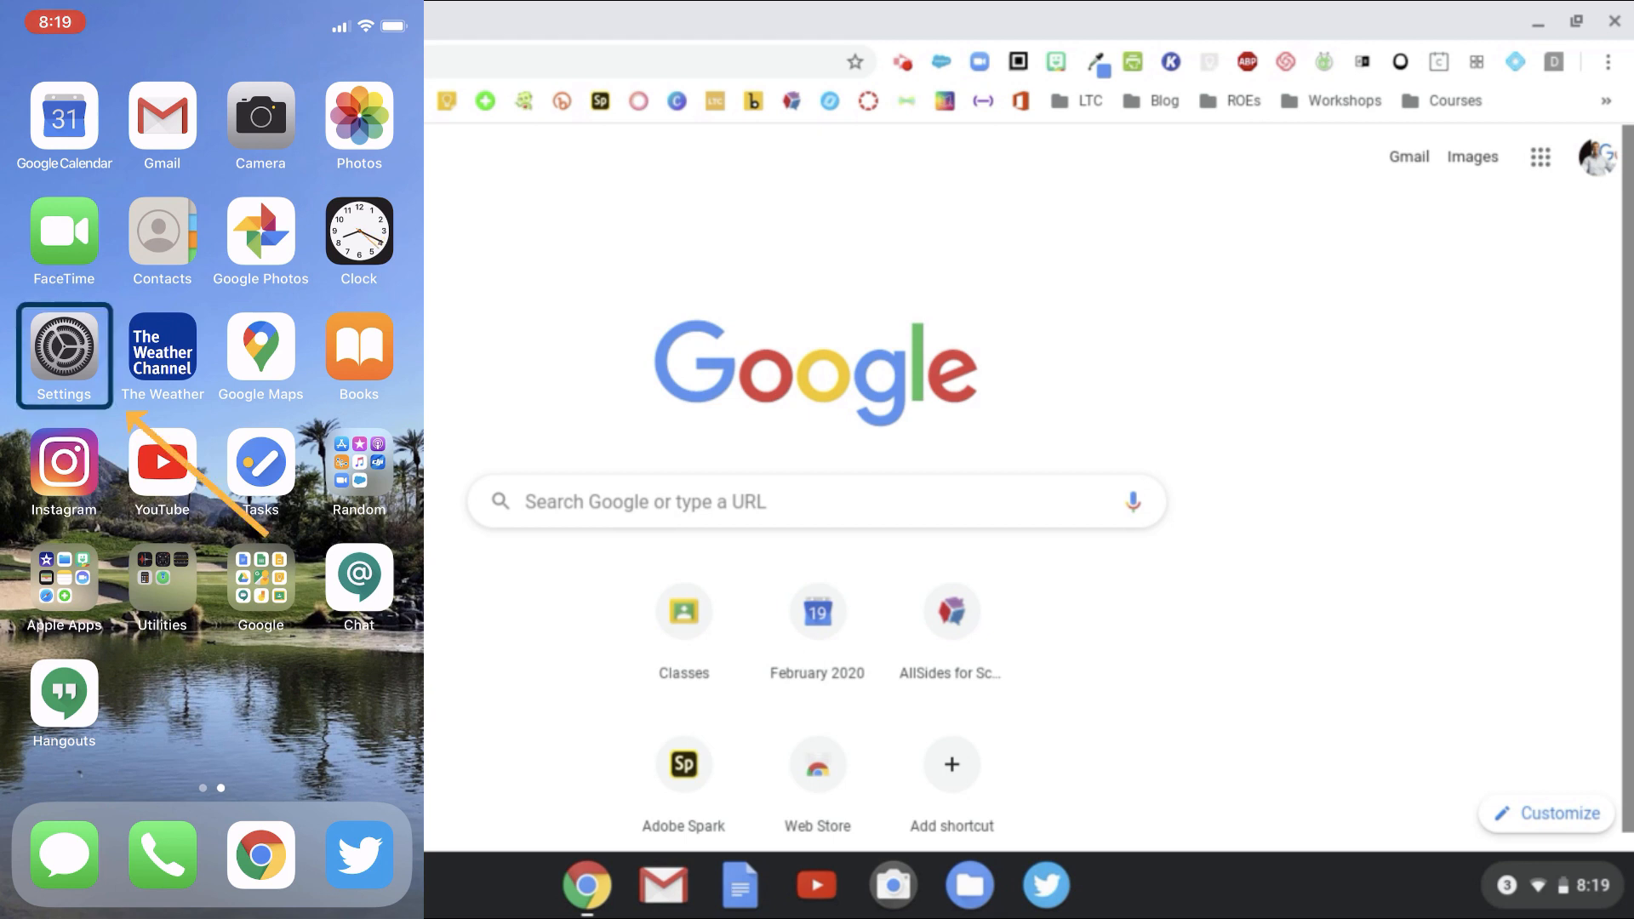
{"action": "left_click", "coordinate": [64, 356]}
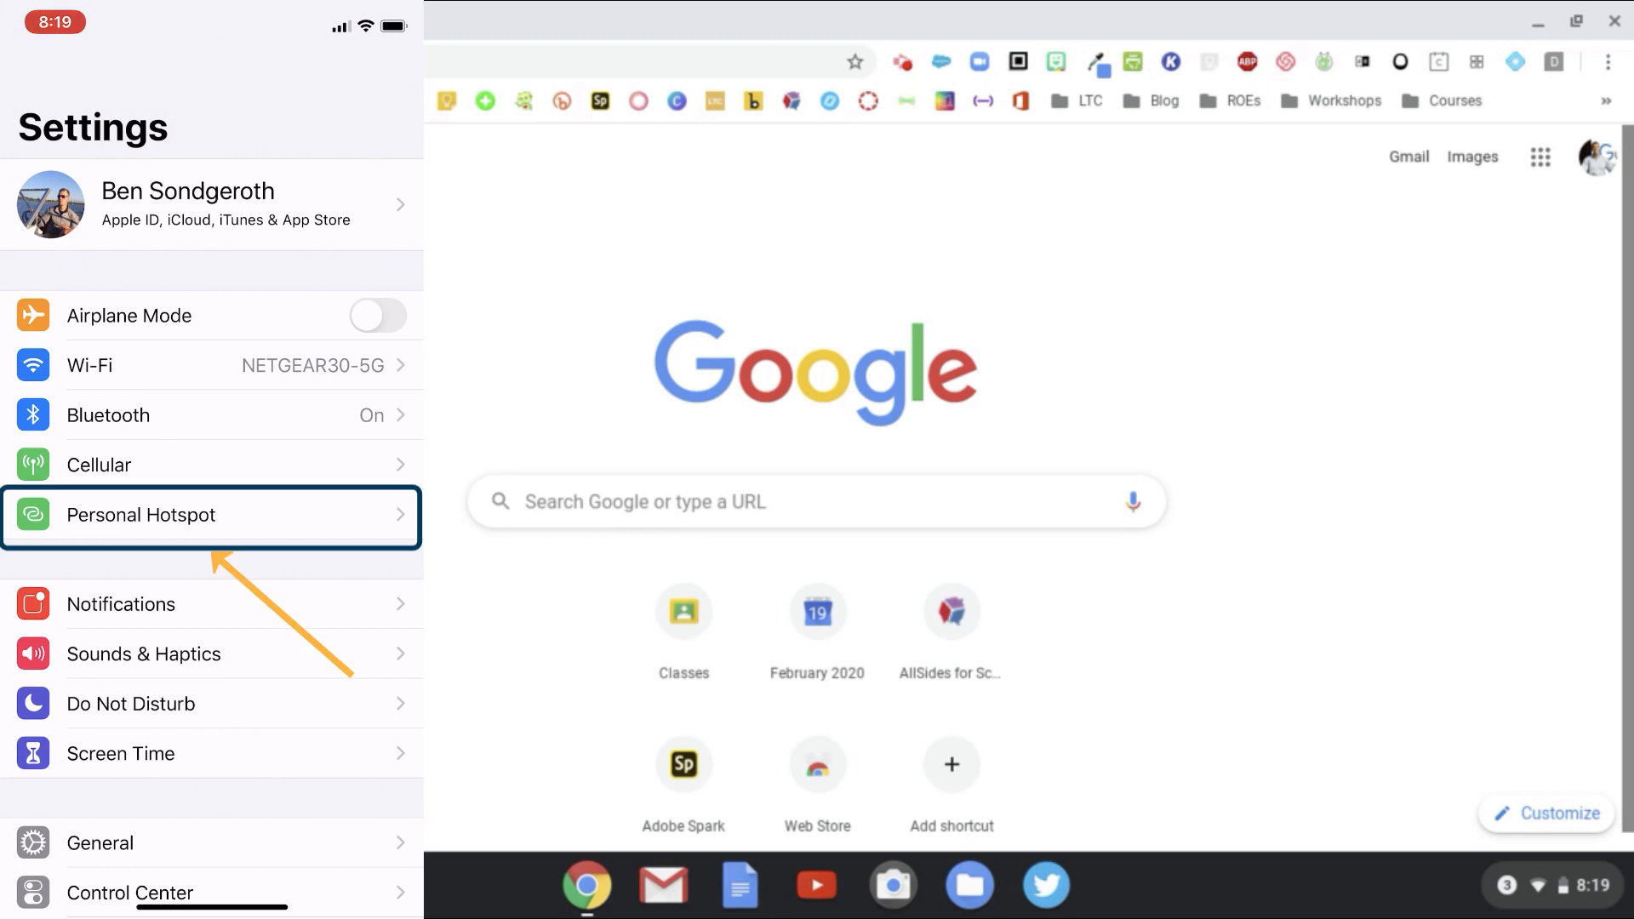
{"action": "left_click", "coordinate": [208, 365]}
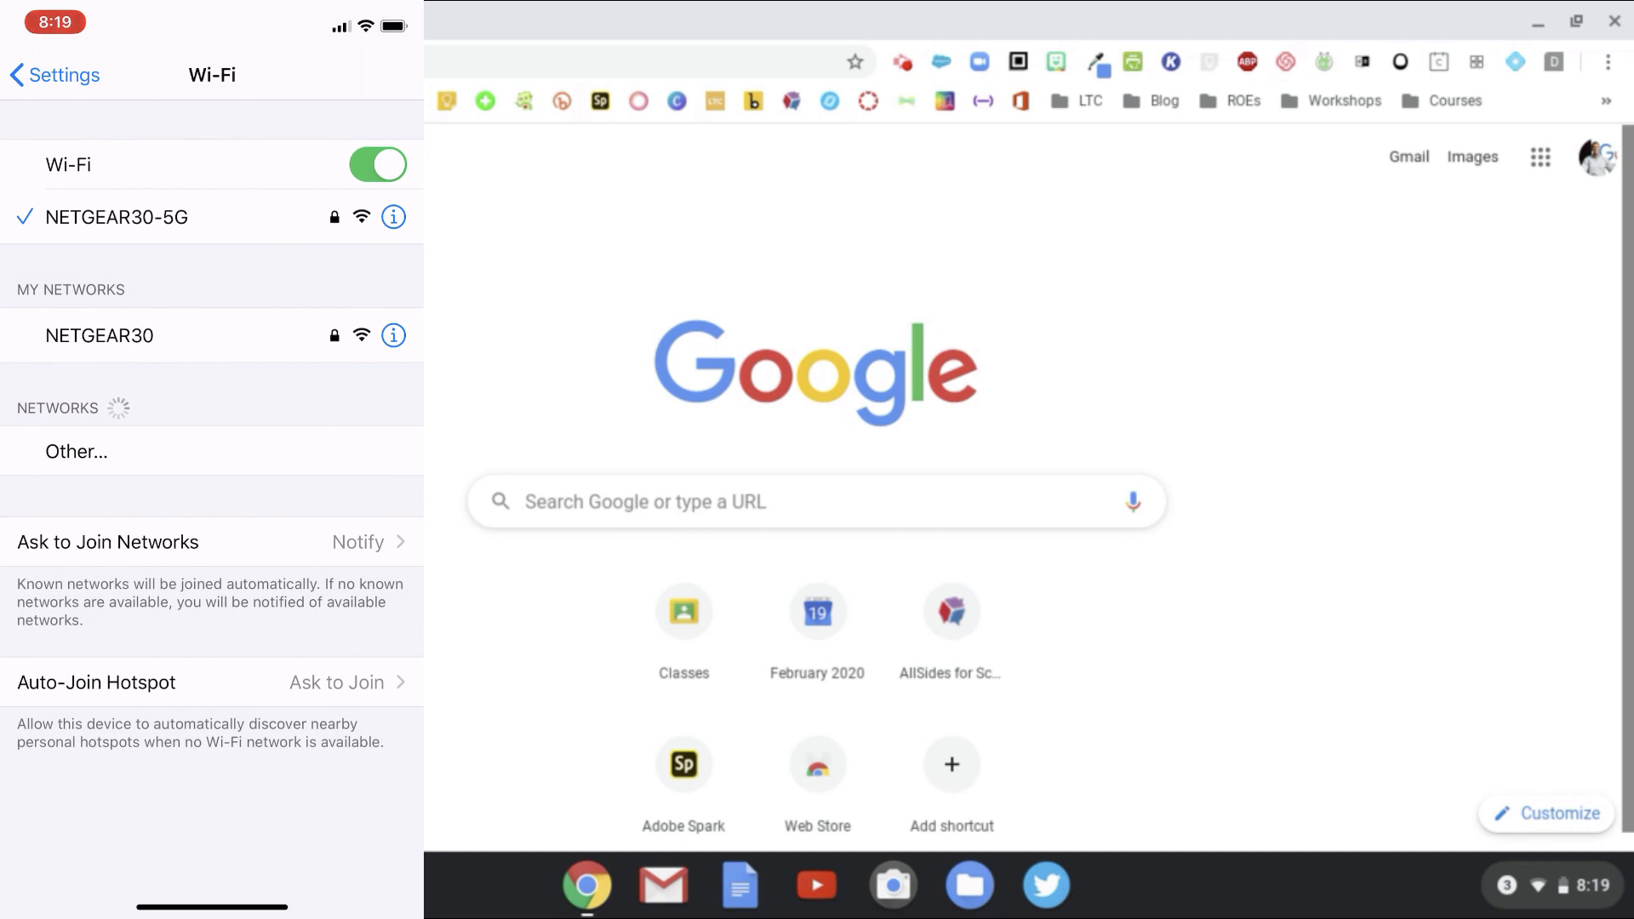
{"action": "left_click", "coordinate": [55, 74]}
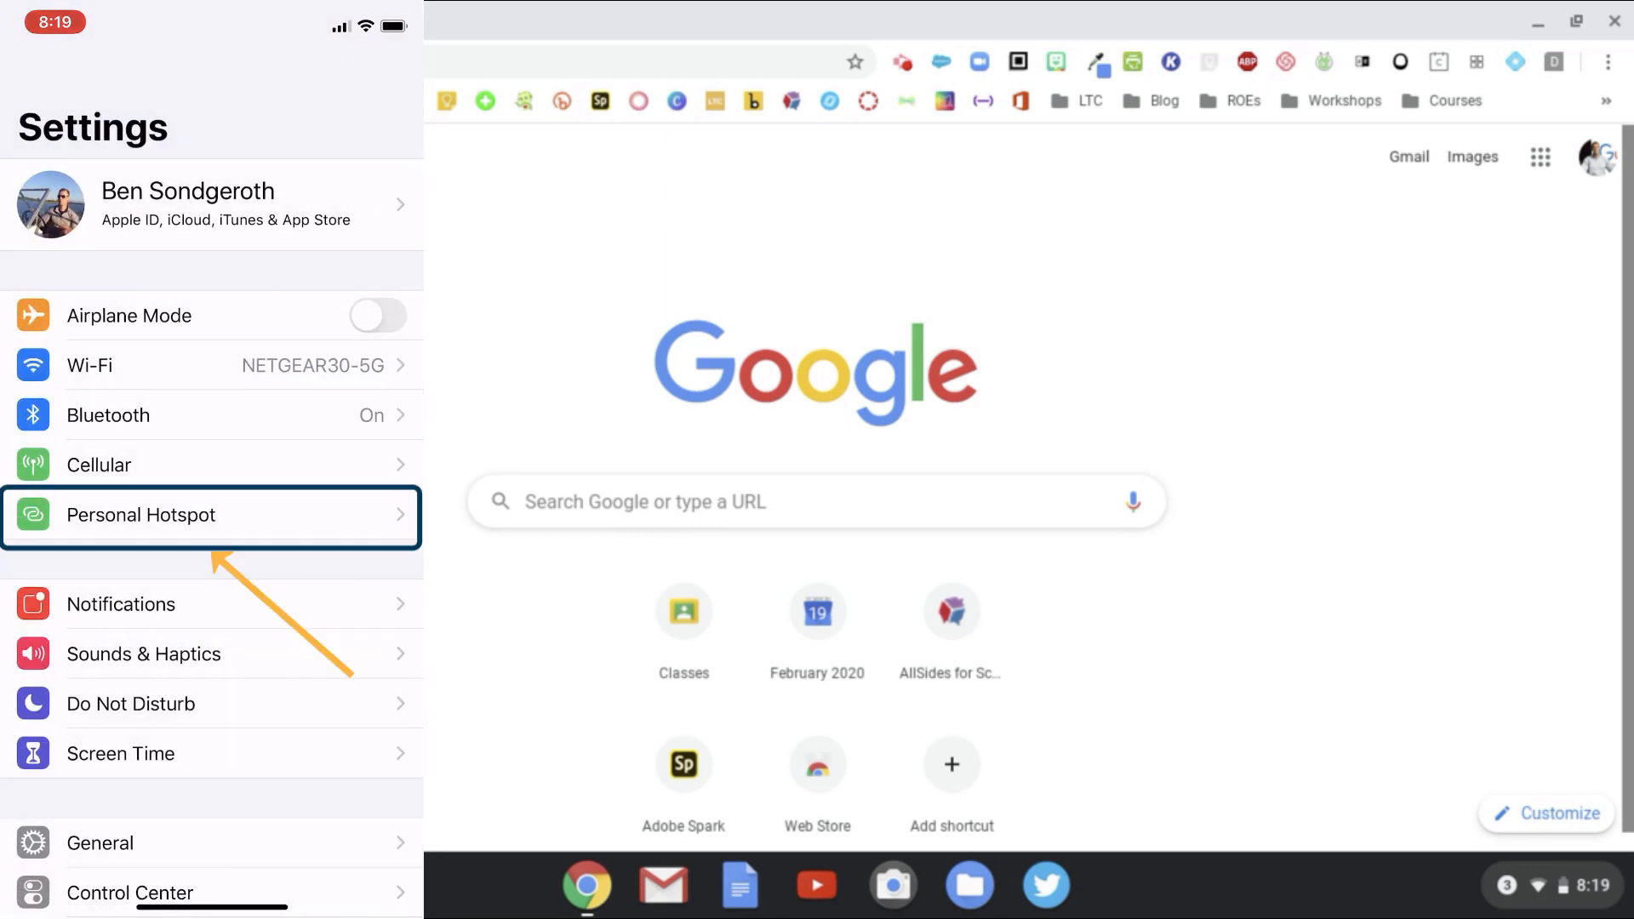
{"action": "left_click", "coordinate": [208, 514]}
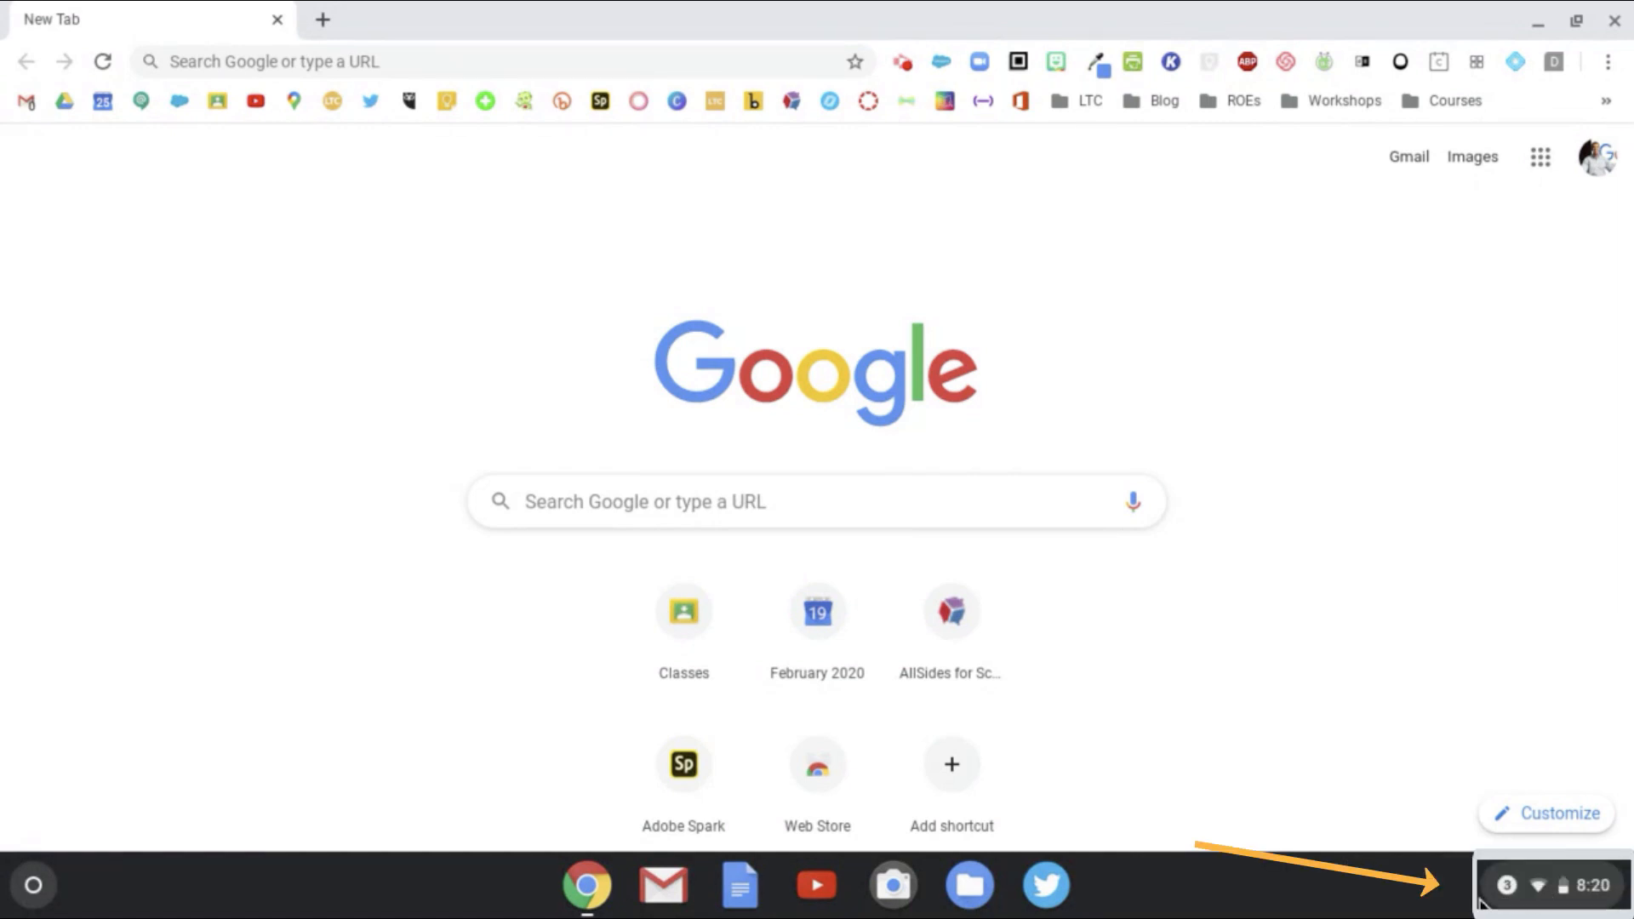
Step: Clear the old notifications from the status tray and show the available Wi-Fi networks
{"action": "left_click", "coordinate": [1553, 885]}
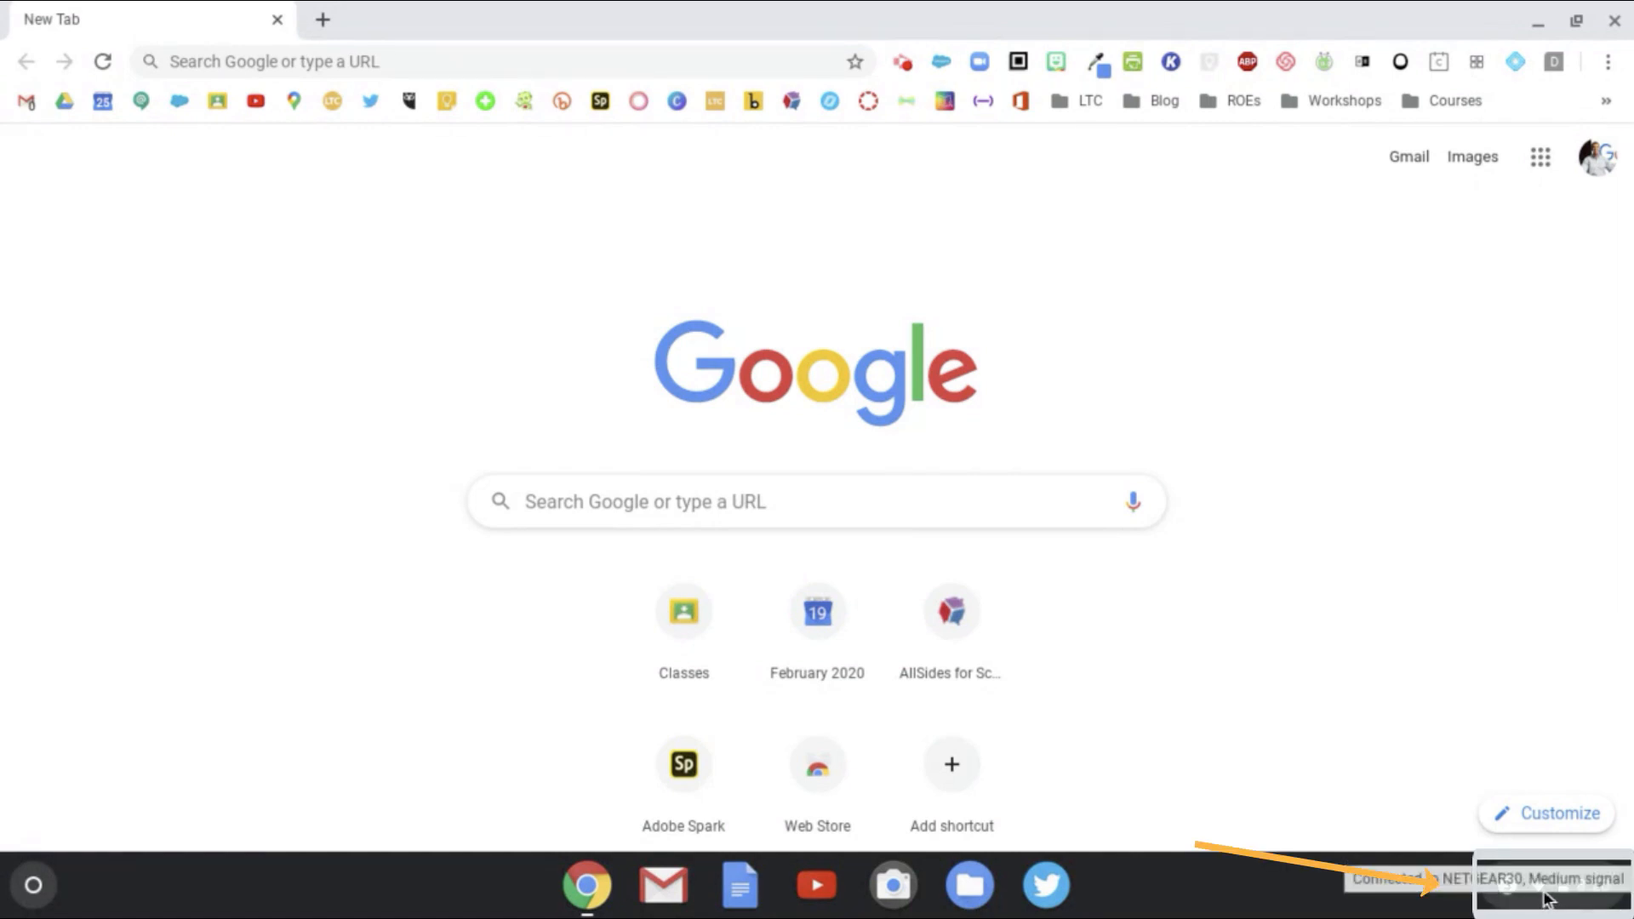
{"action": "left_click", "coordinate": [1553, 886]}
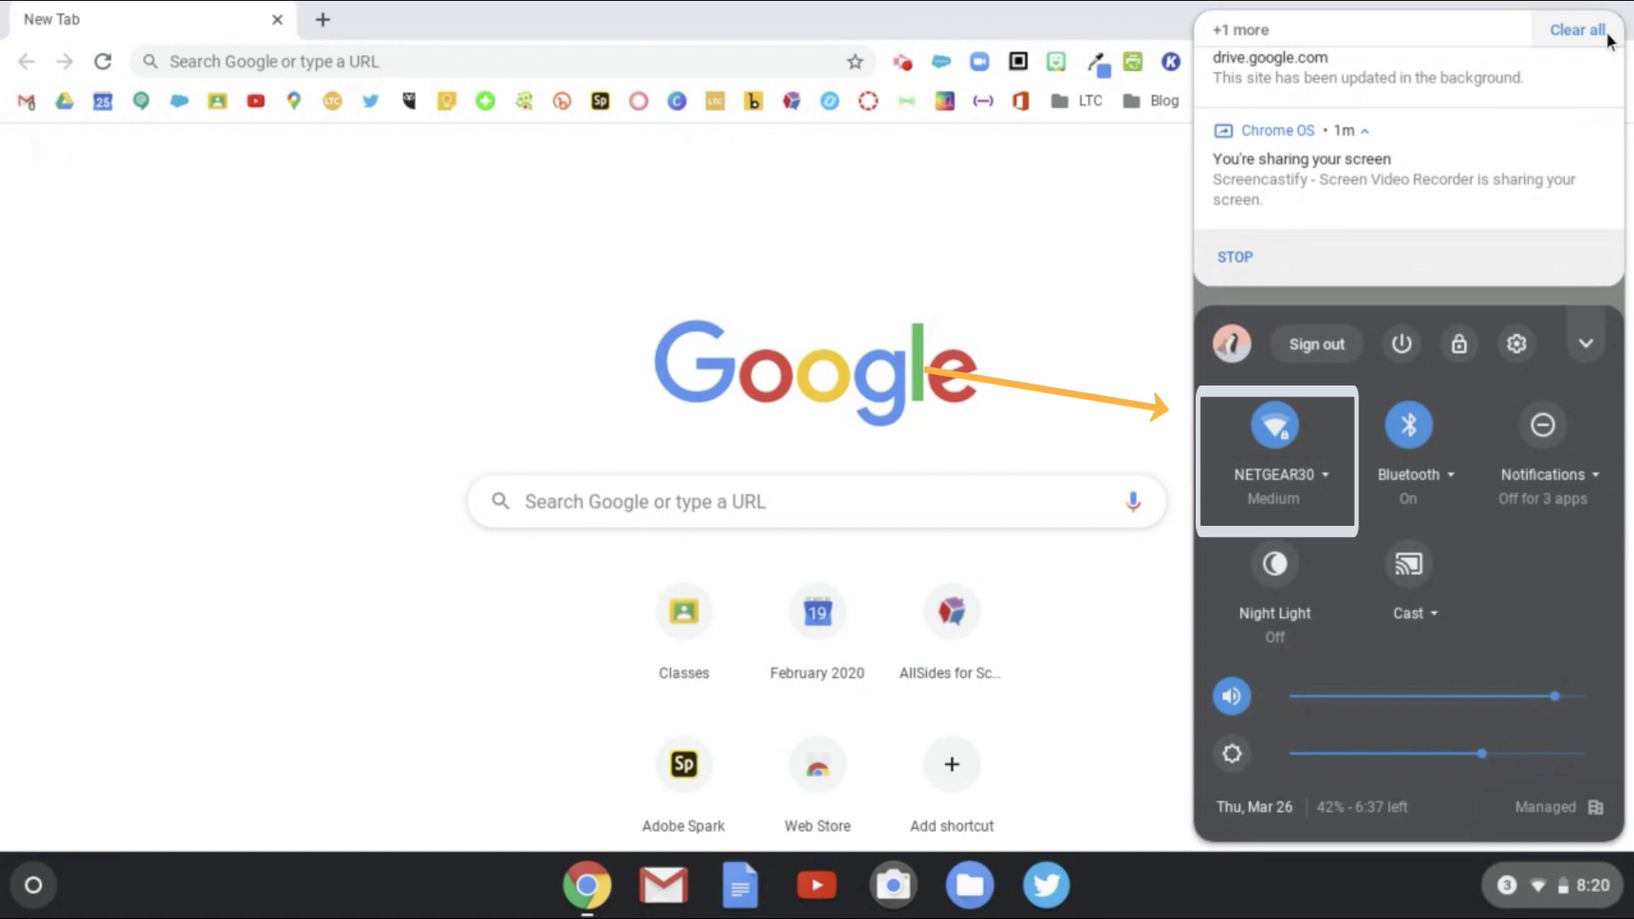
{"action": "left_click", "coordinate": [1577, 29]}
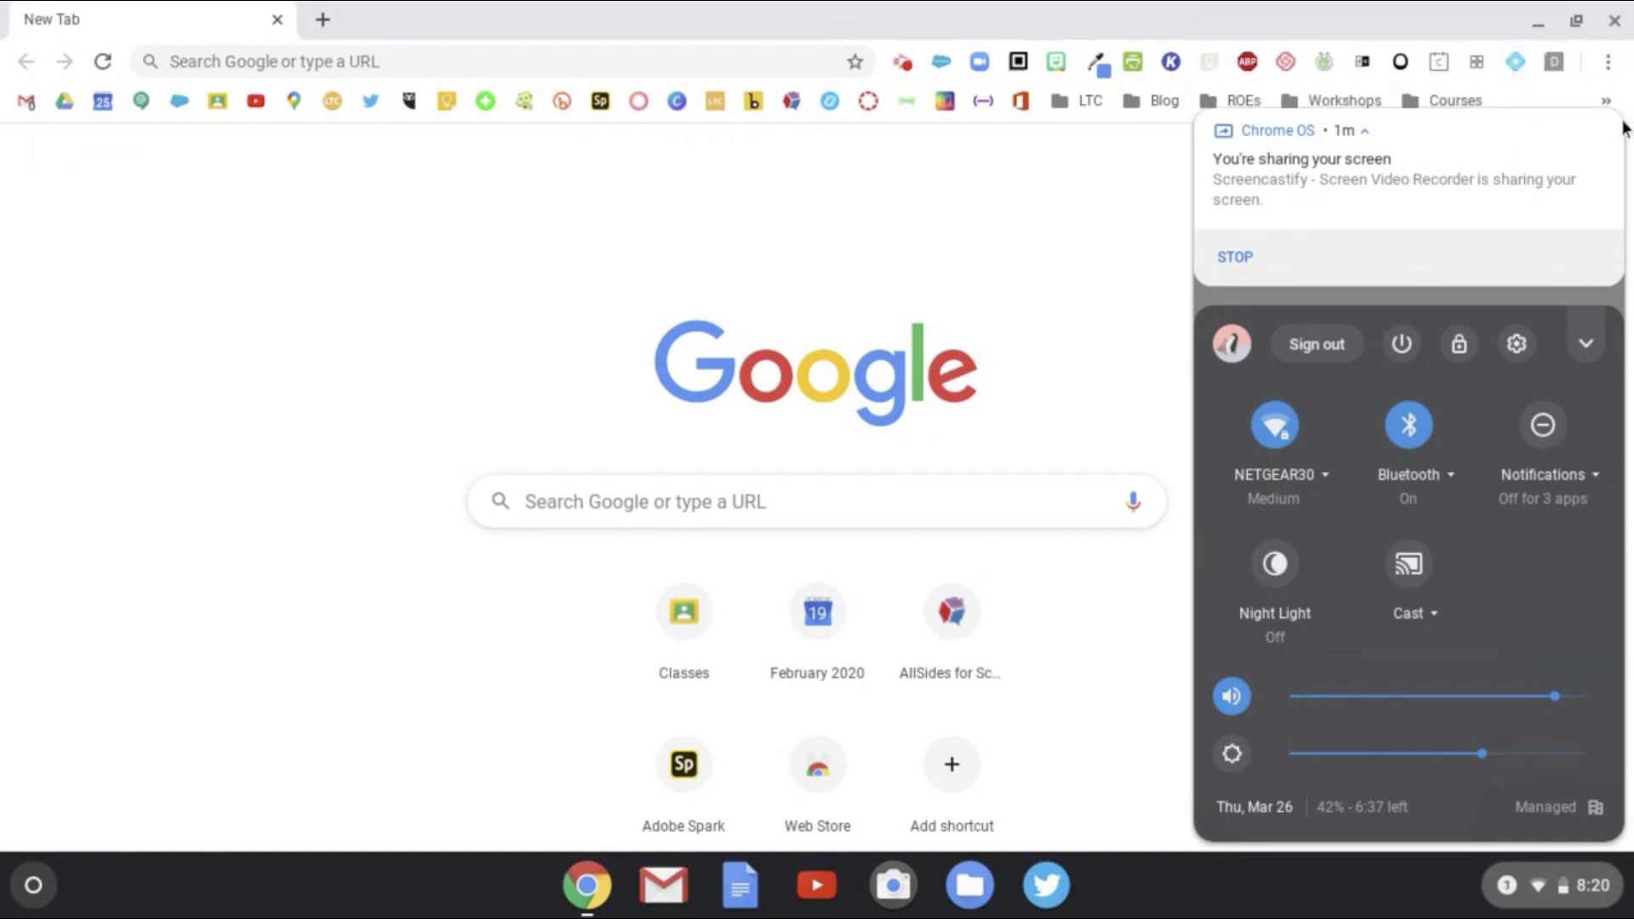
{"action": "left_click", "coordinate": [1273, 474]}
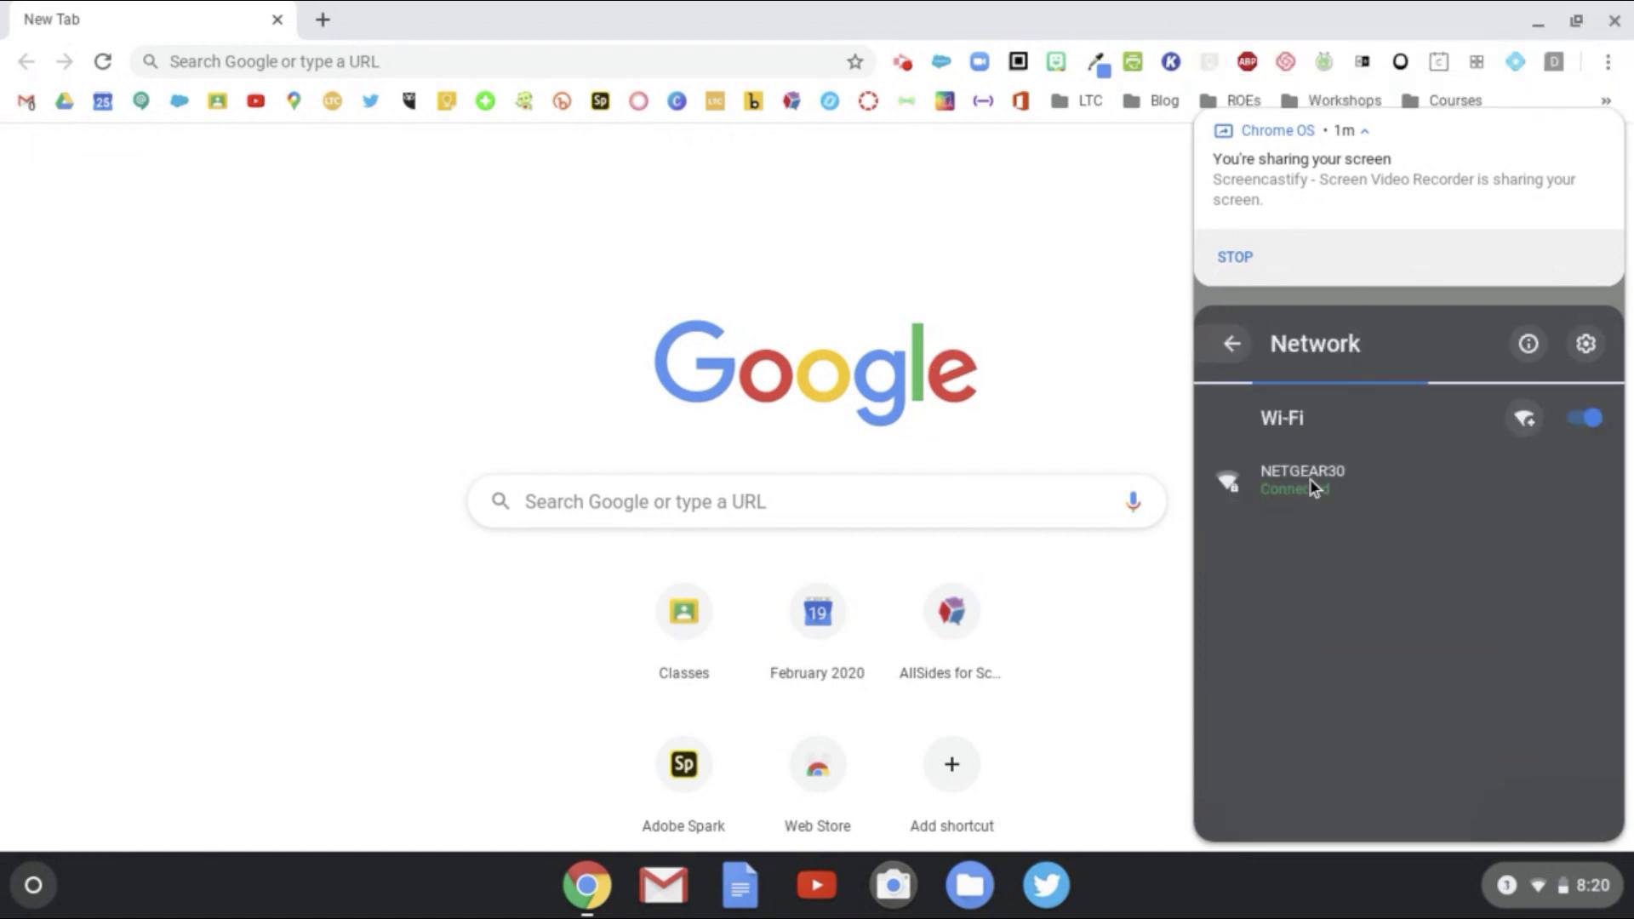
{"action": "mouse_move", "coordinate": [1473, 553]}
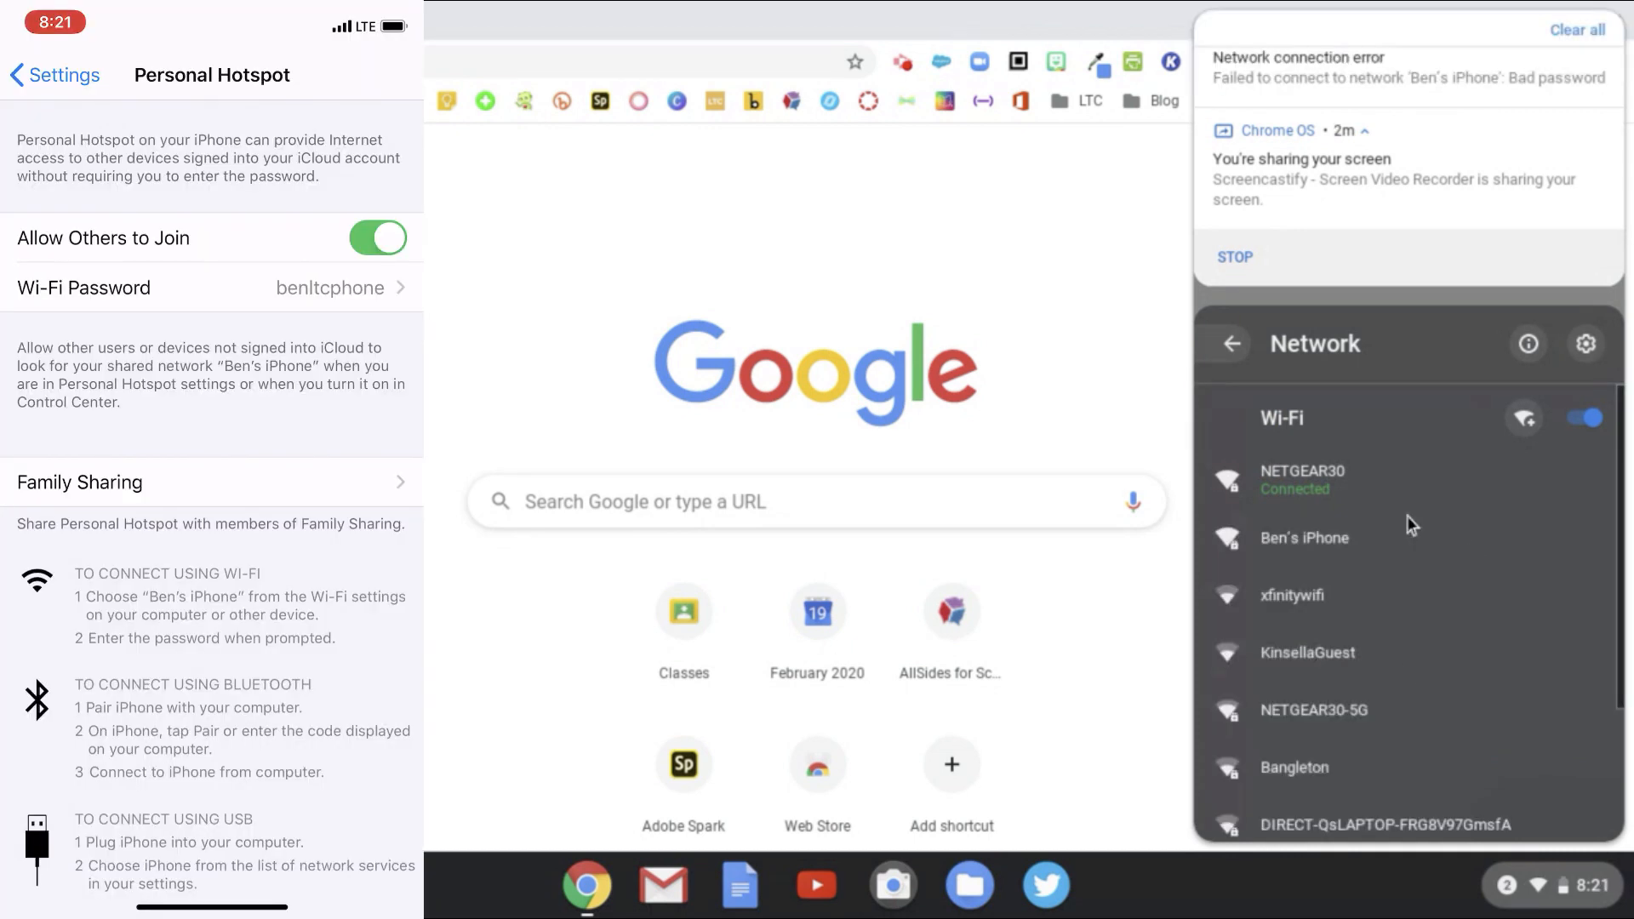
{"action": "mouse_move", "coordinate": [1319, 554]}
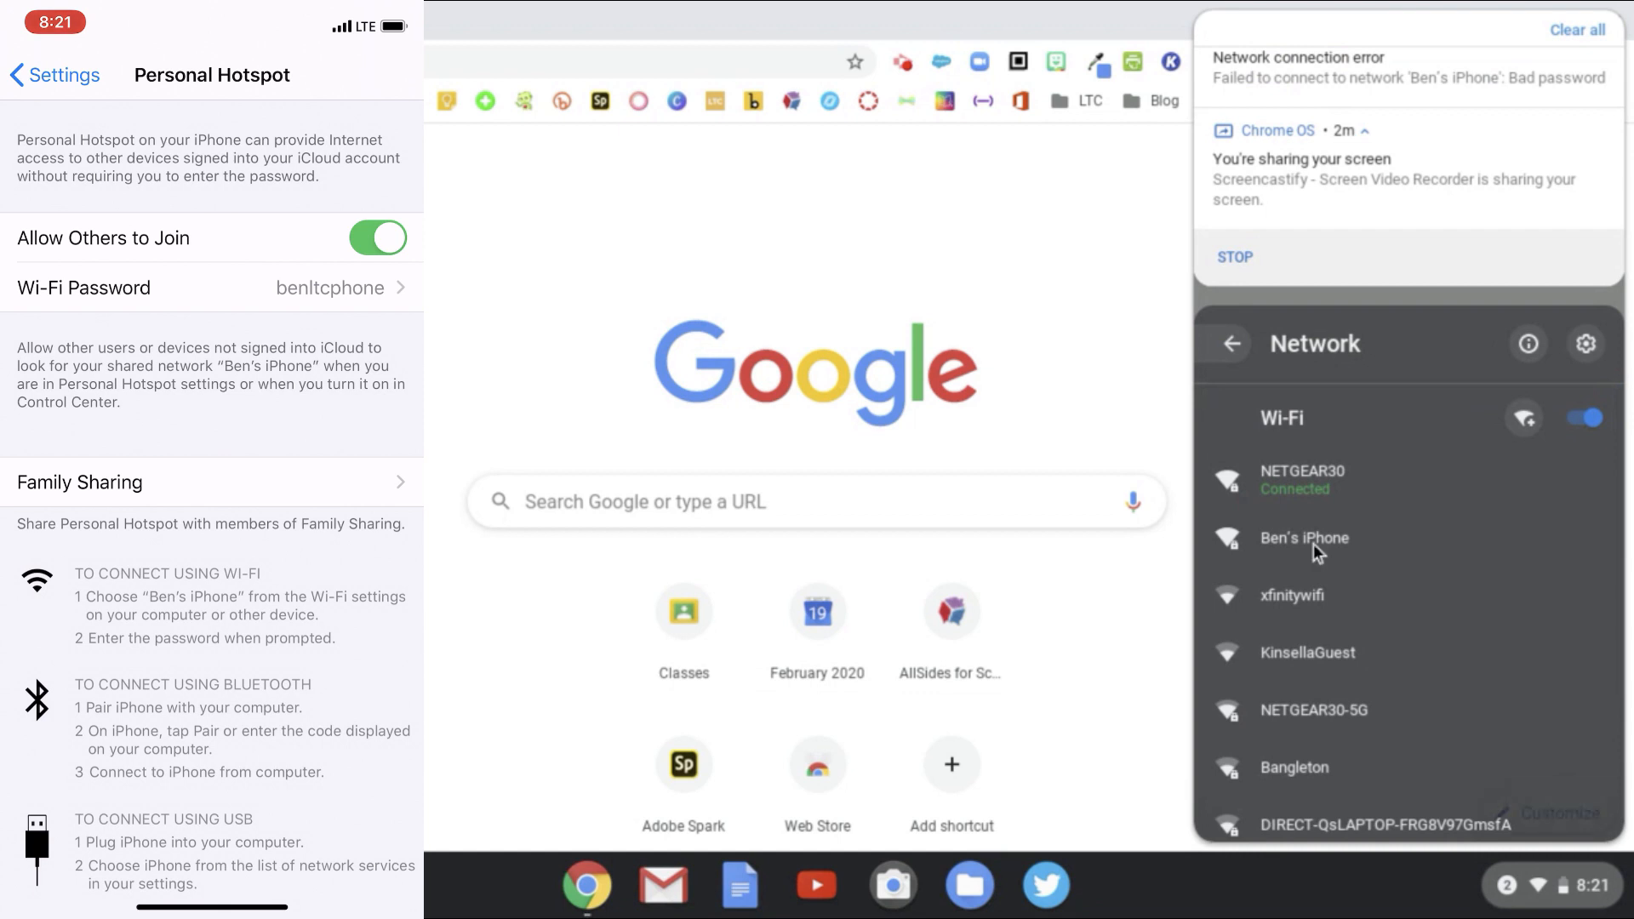
{"action": "left_click", "coordinate": [1304, 538]}
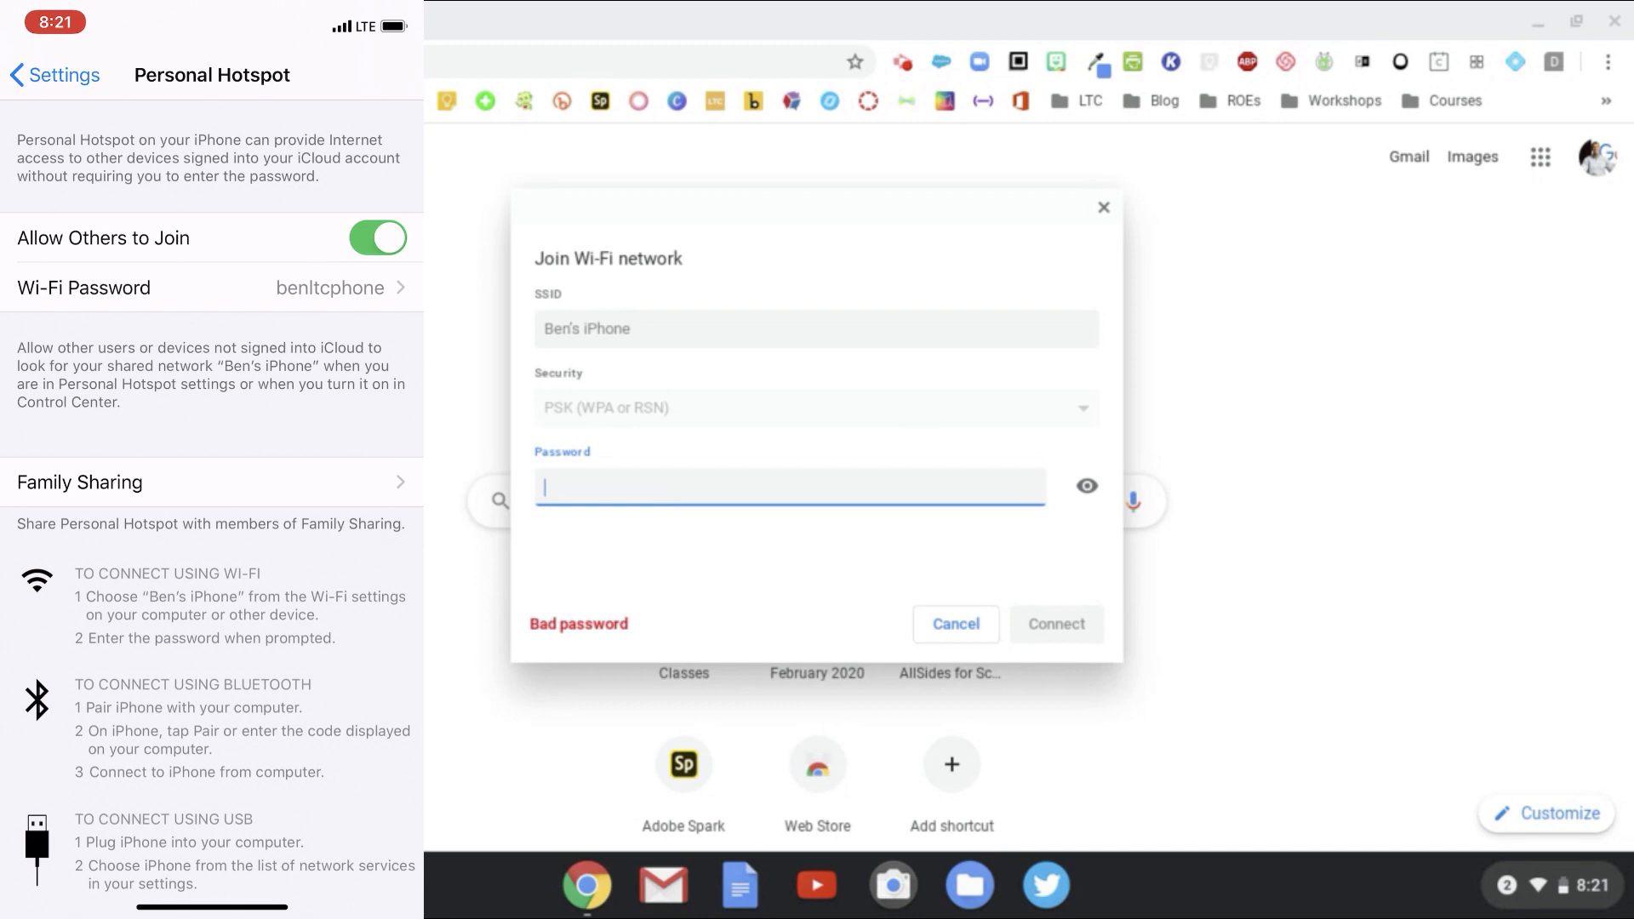
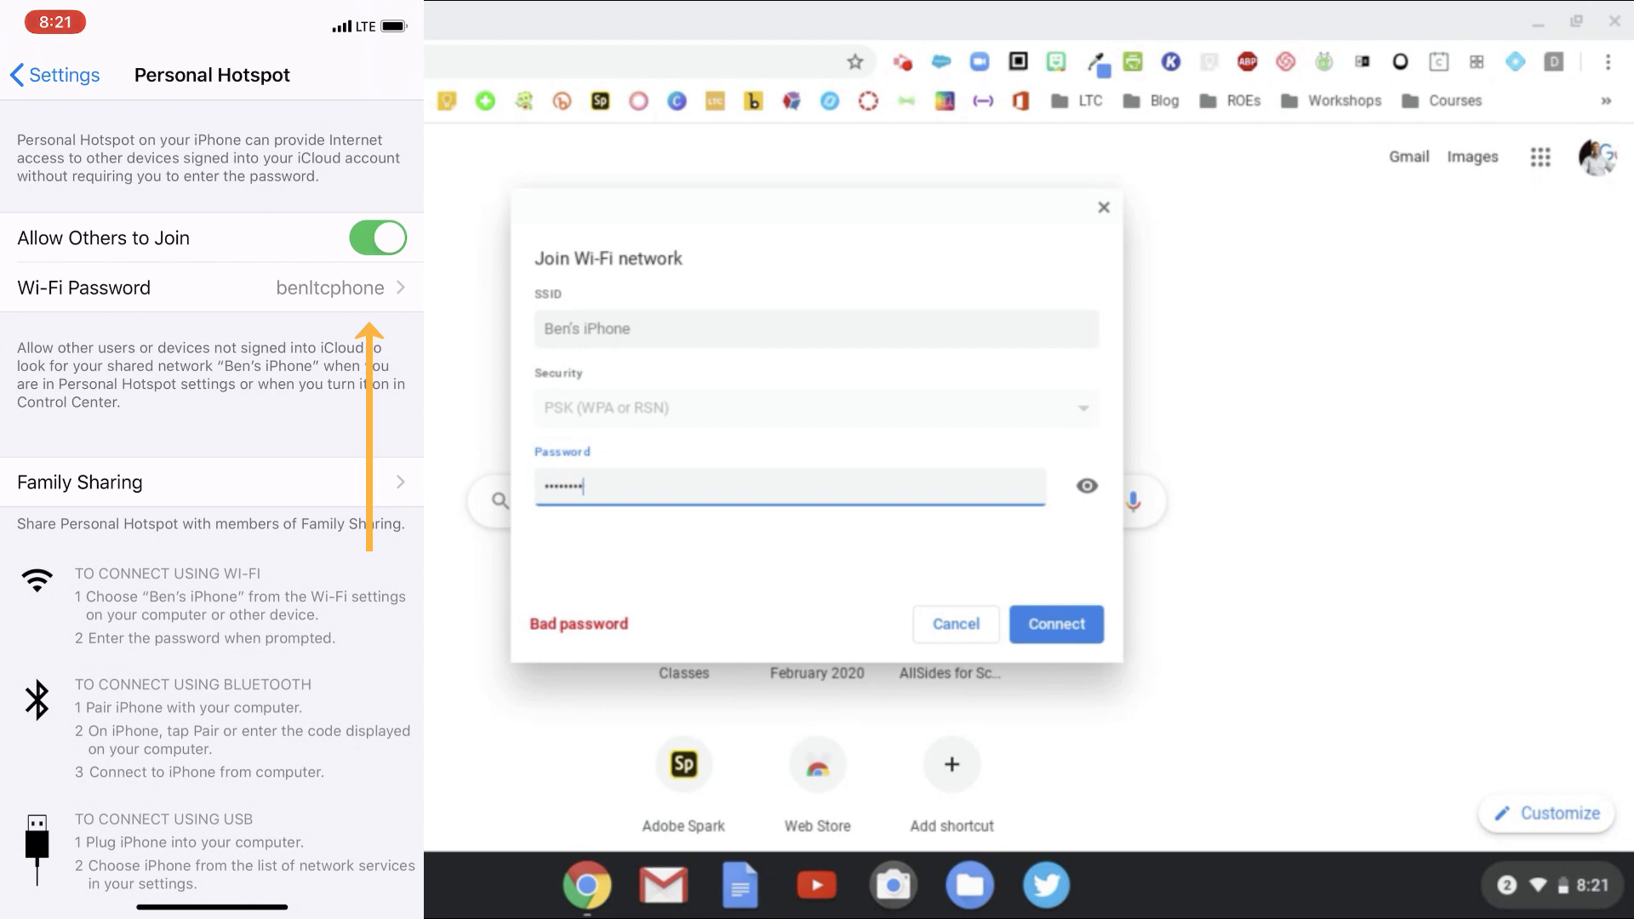
{"action": "left_click", "coordinate": [953, 624]}
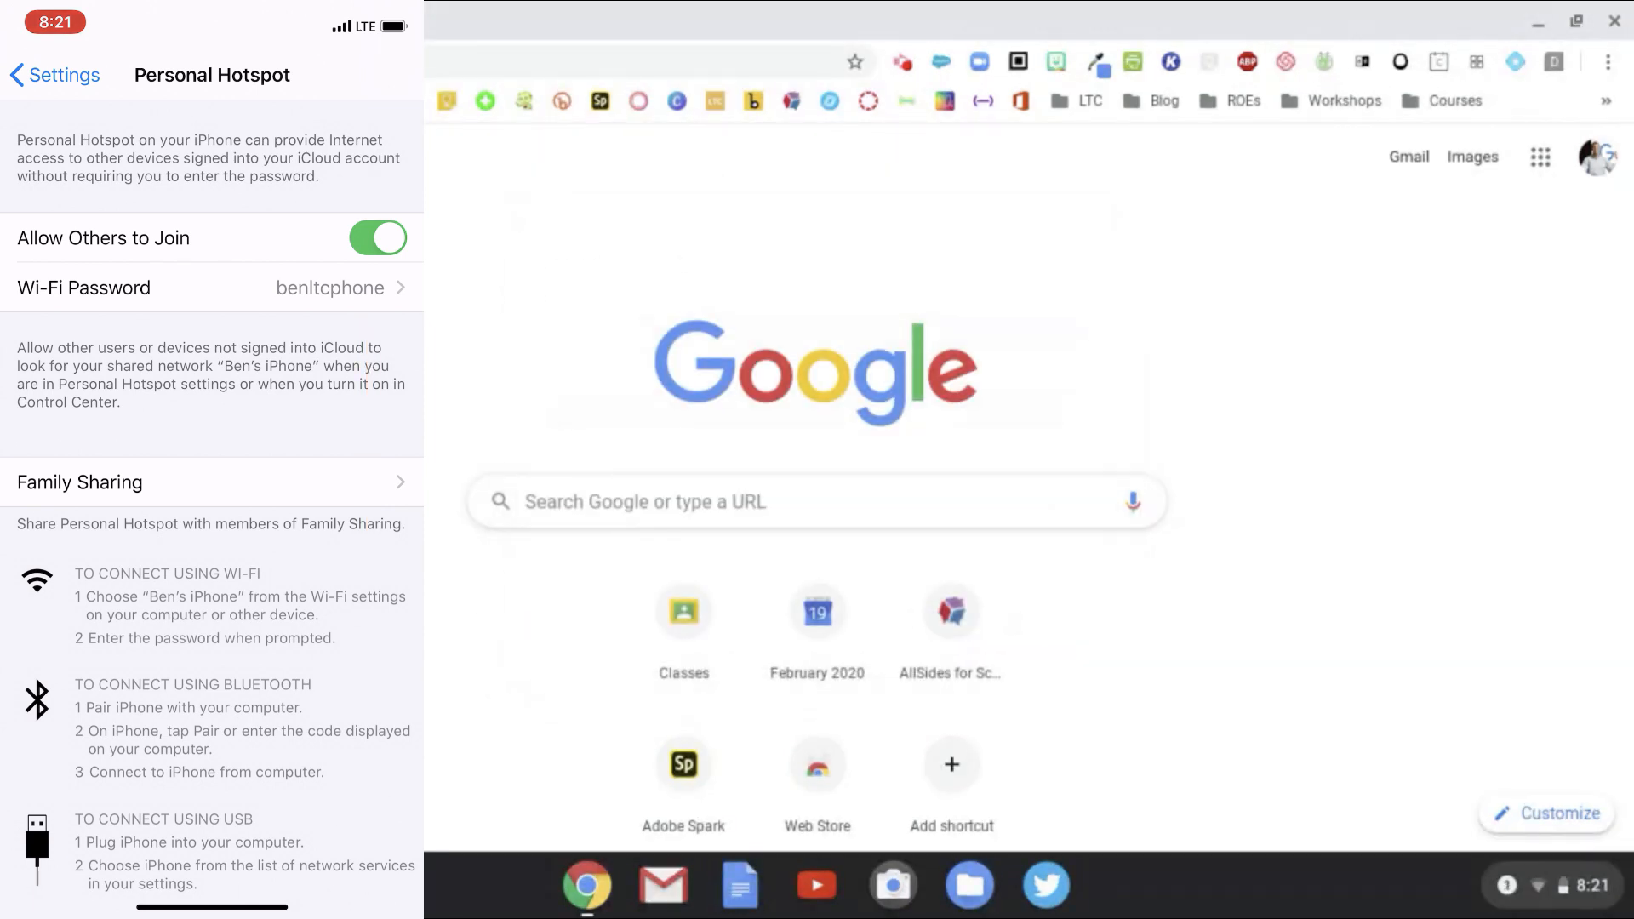
{"action": "mouse_move", "coordinate": [1557, 891]}
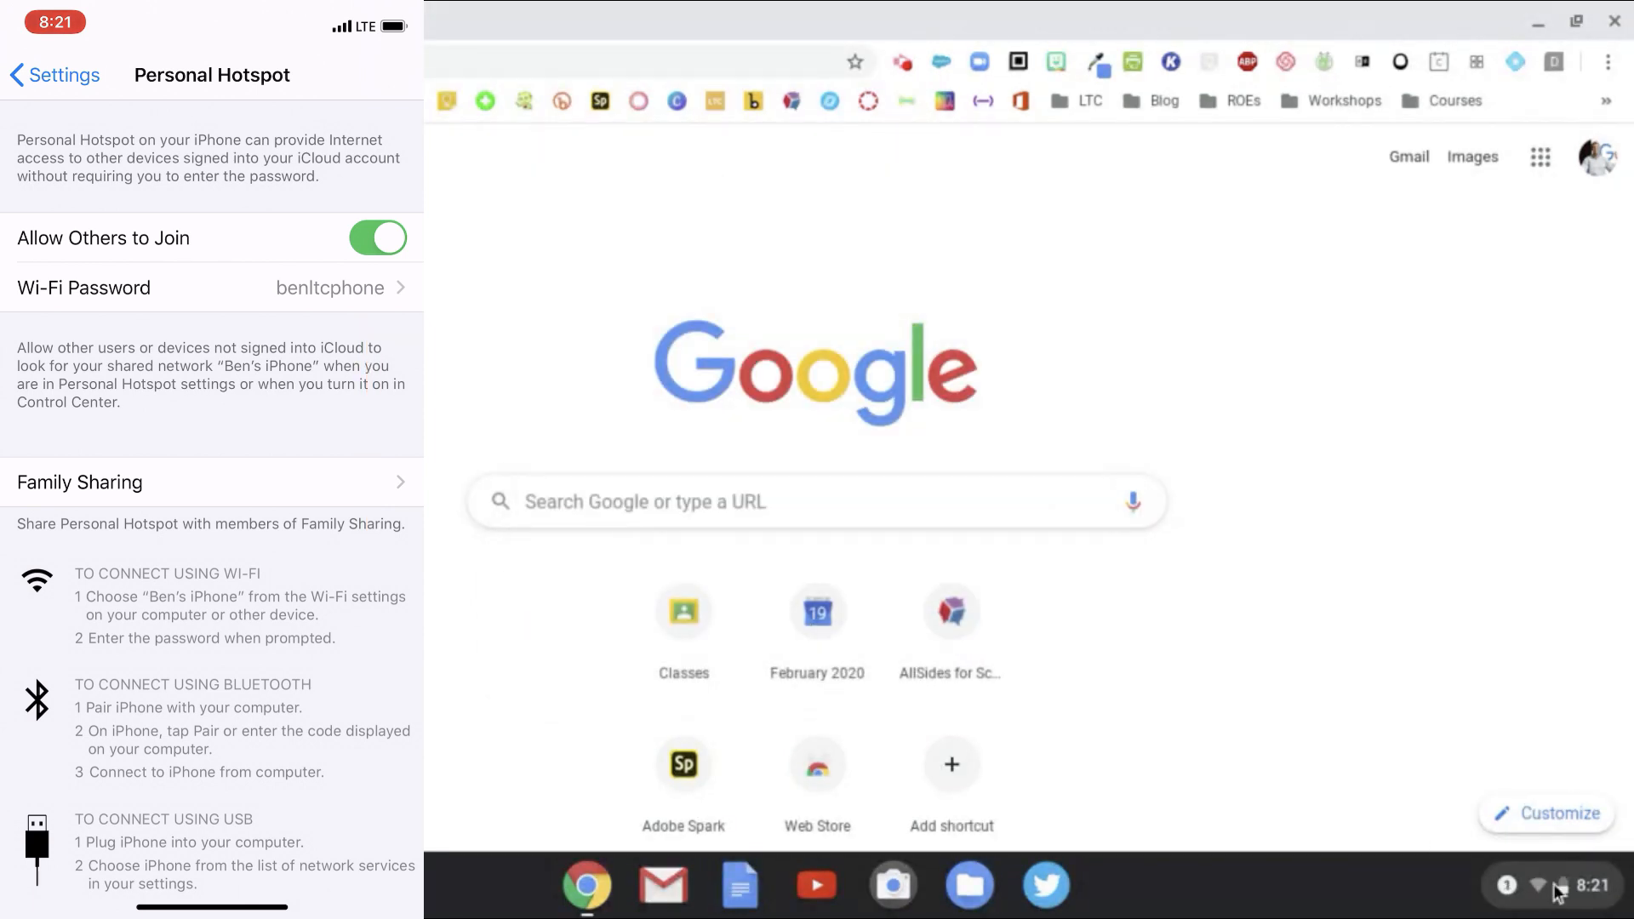
{"action": "left_click", "coordinate": [1542, 885]}
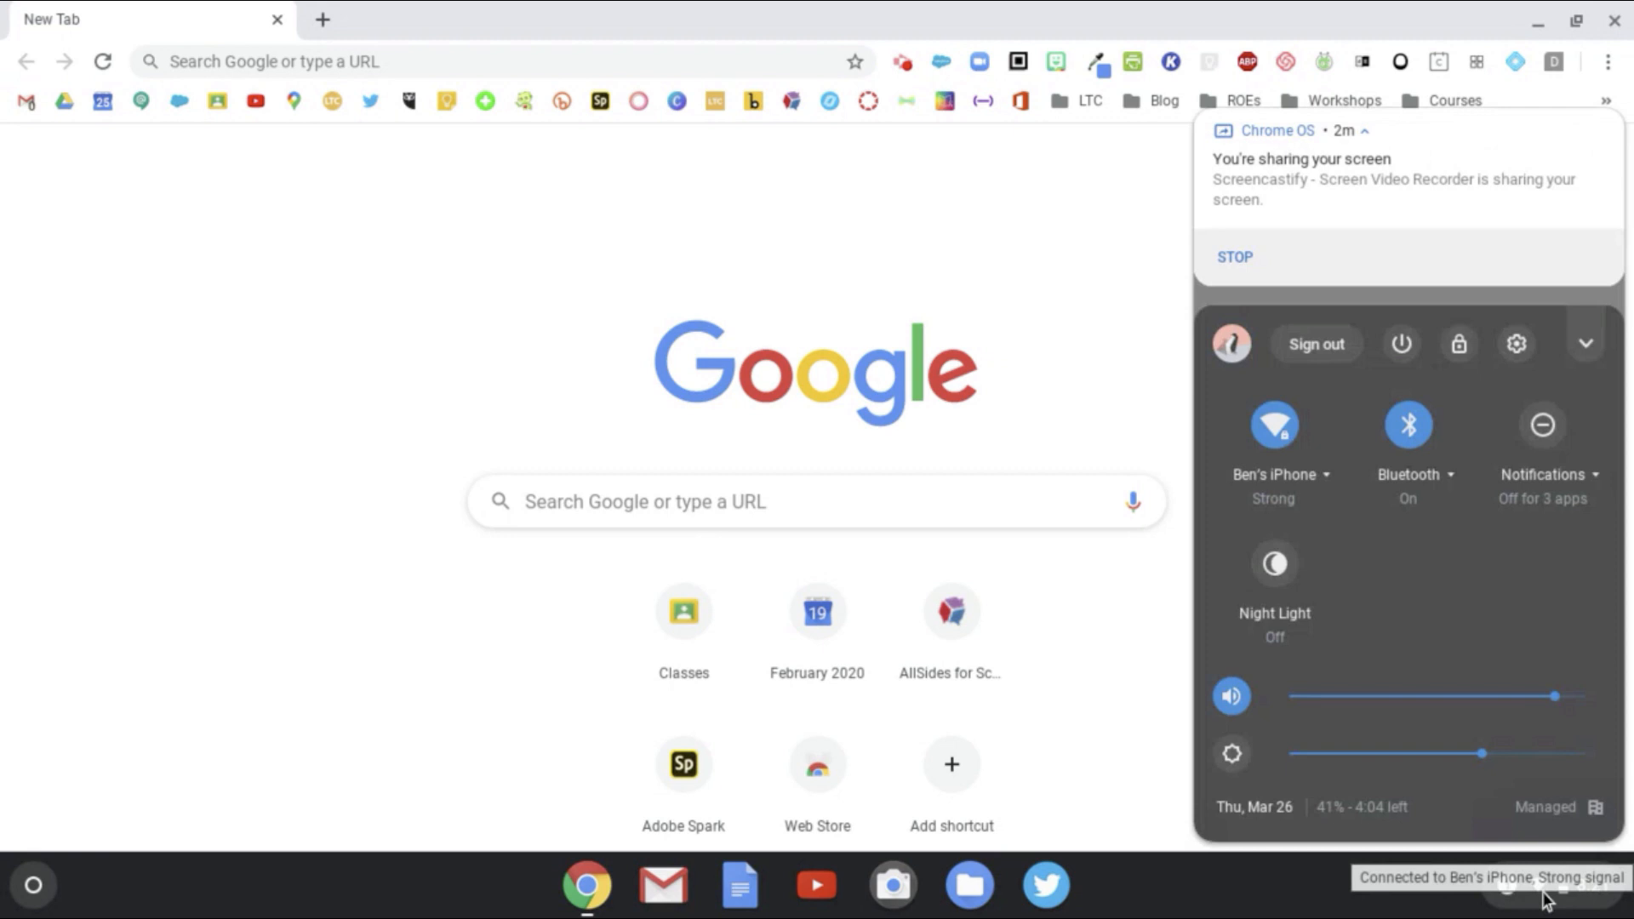
{"action": "mouse_move", "coordinate": [1272, 485]}
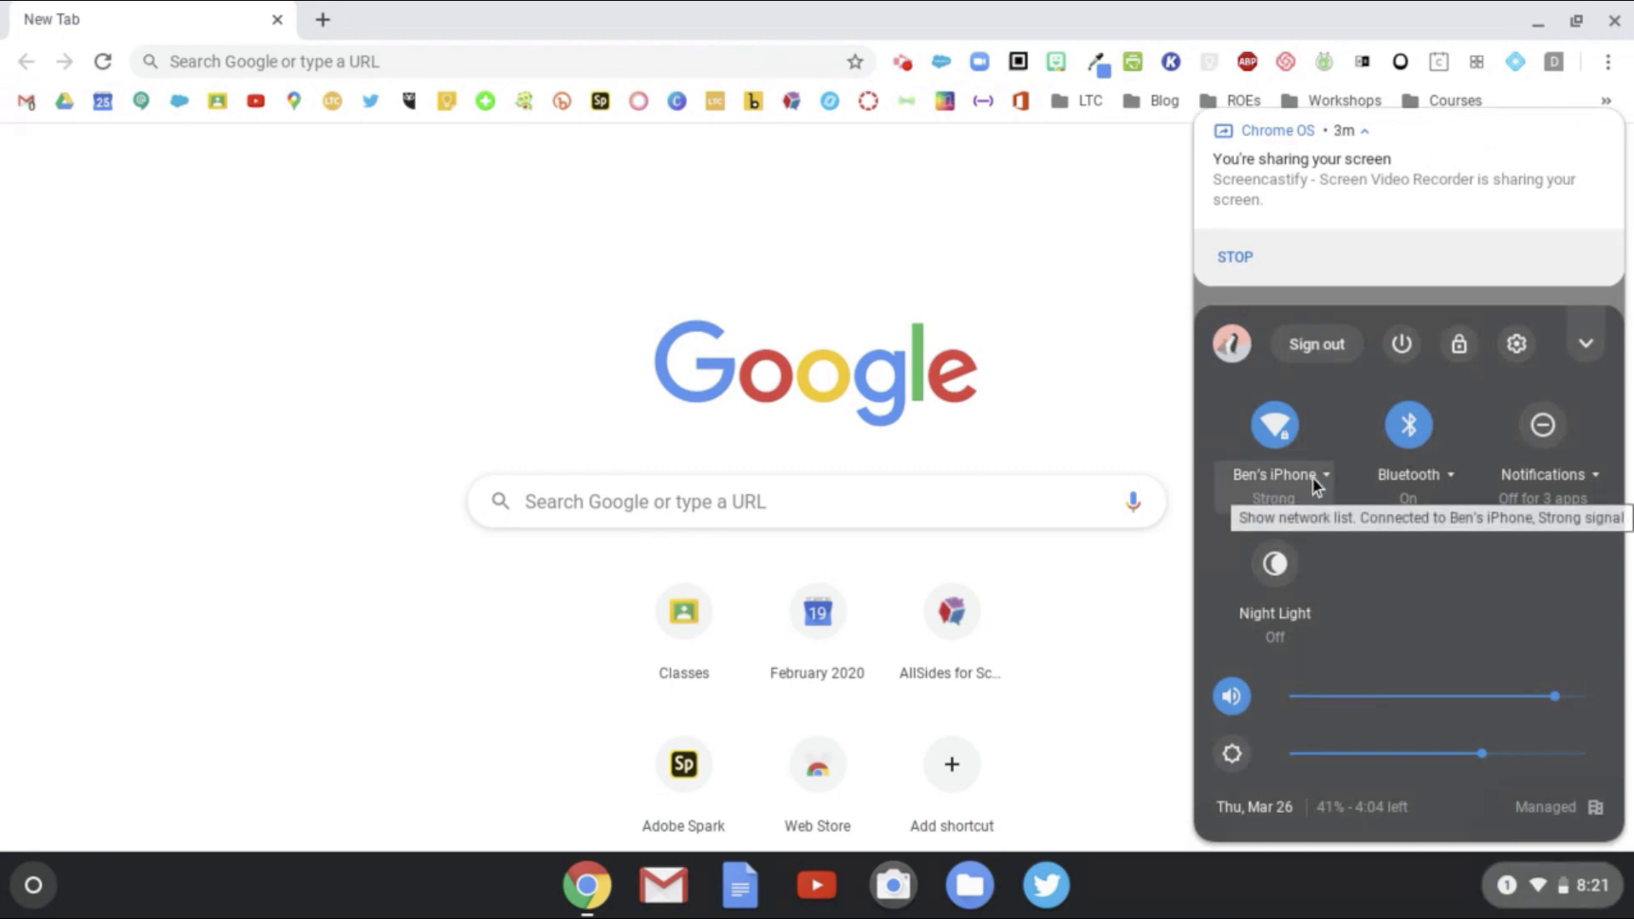
{"action": "mouse_move", "coordinate": [391, 54]}
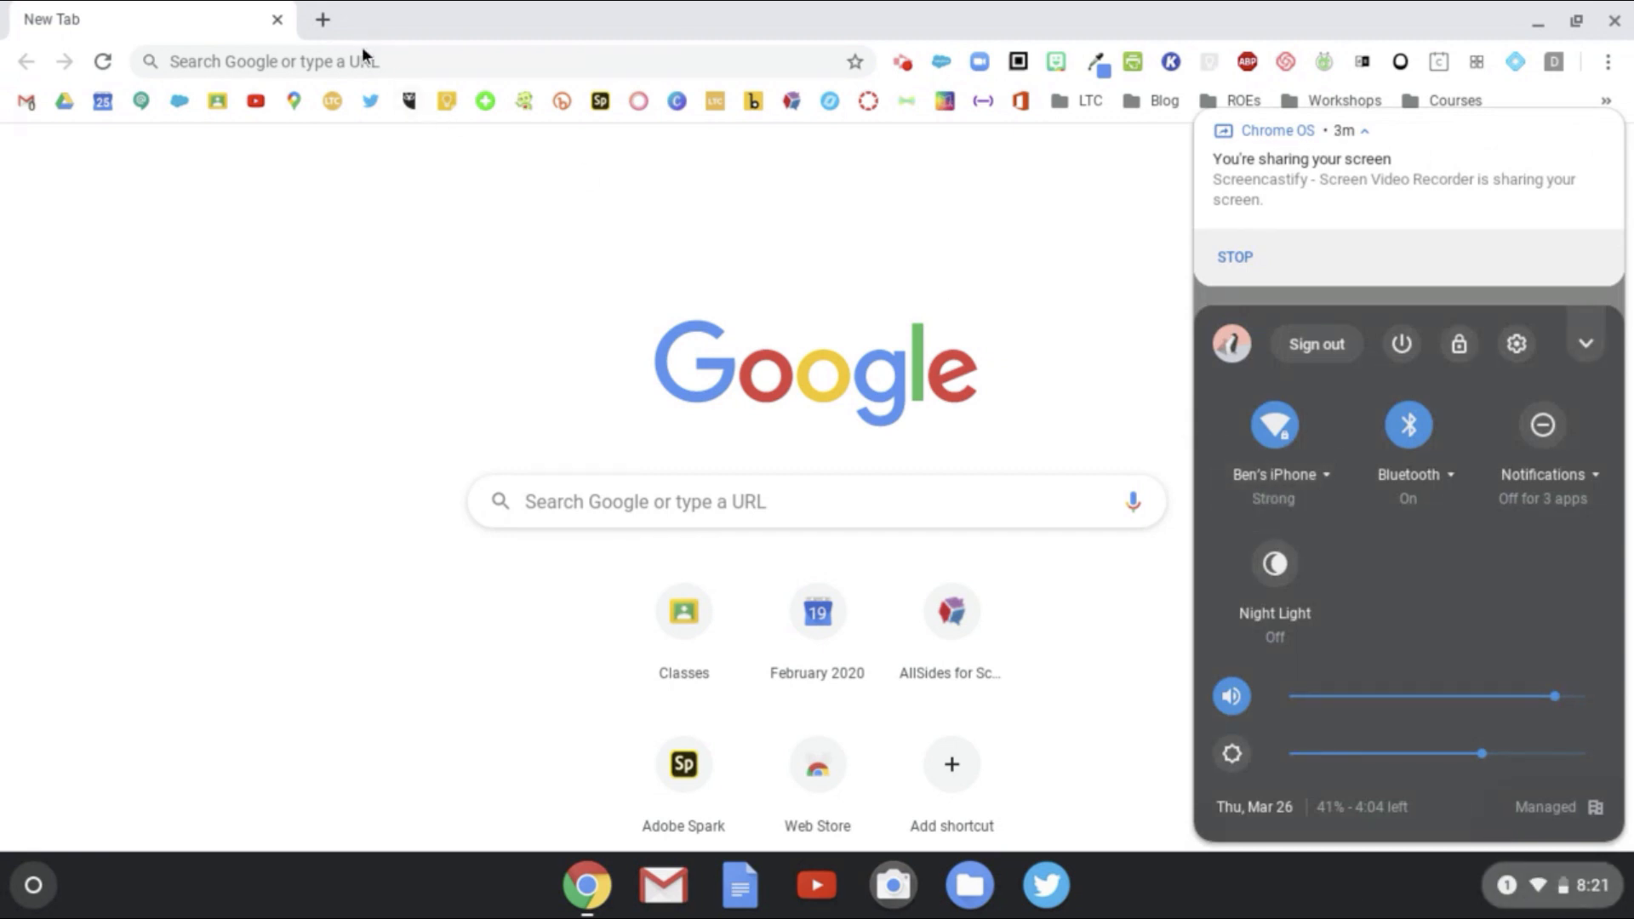
{"action": "left_click", "coordinate": [313, 61]}
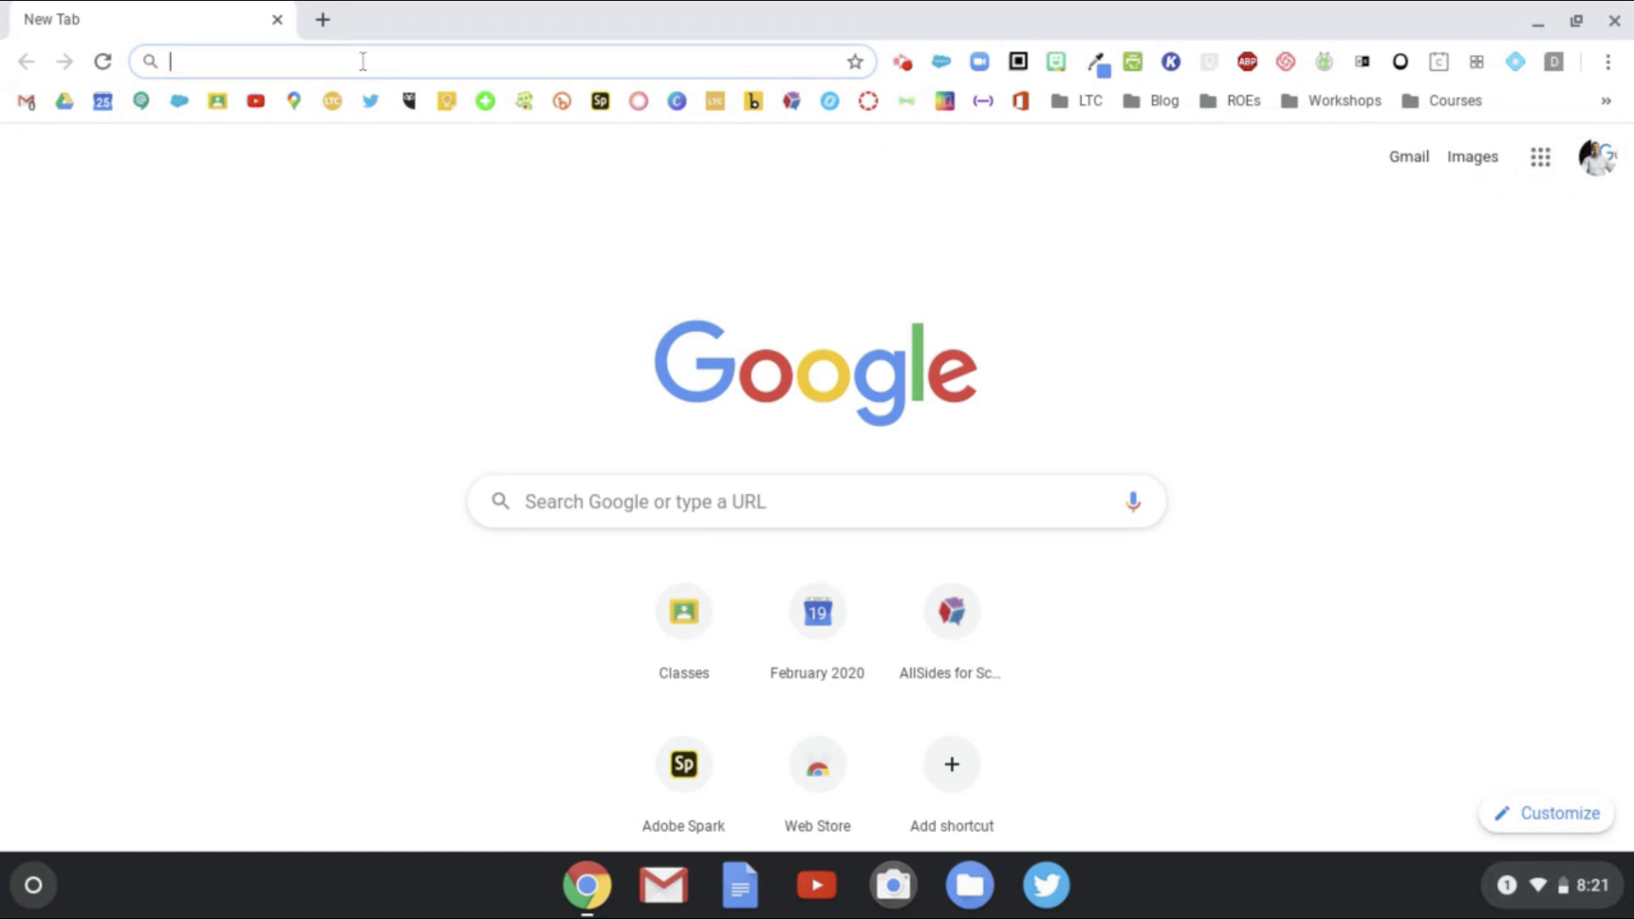
{"action": "left_click", "coordinate": [215, 101]}
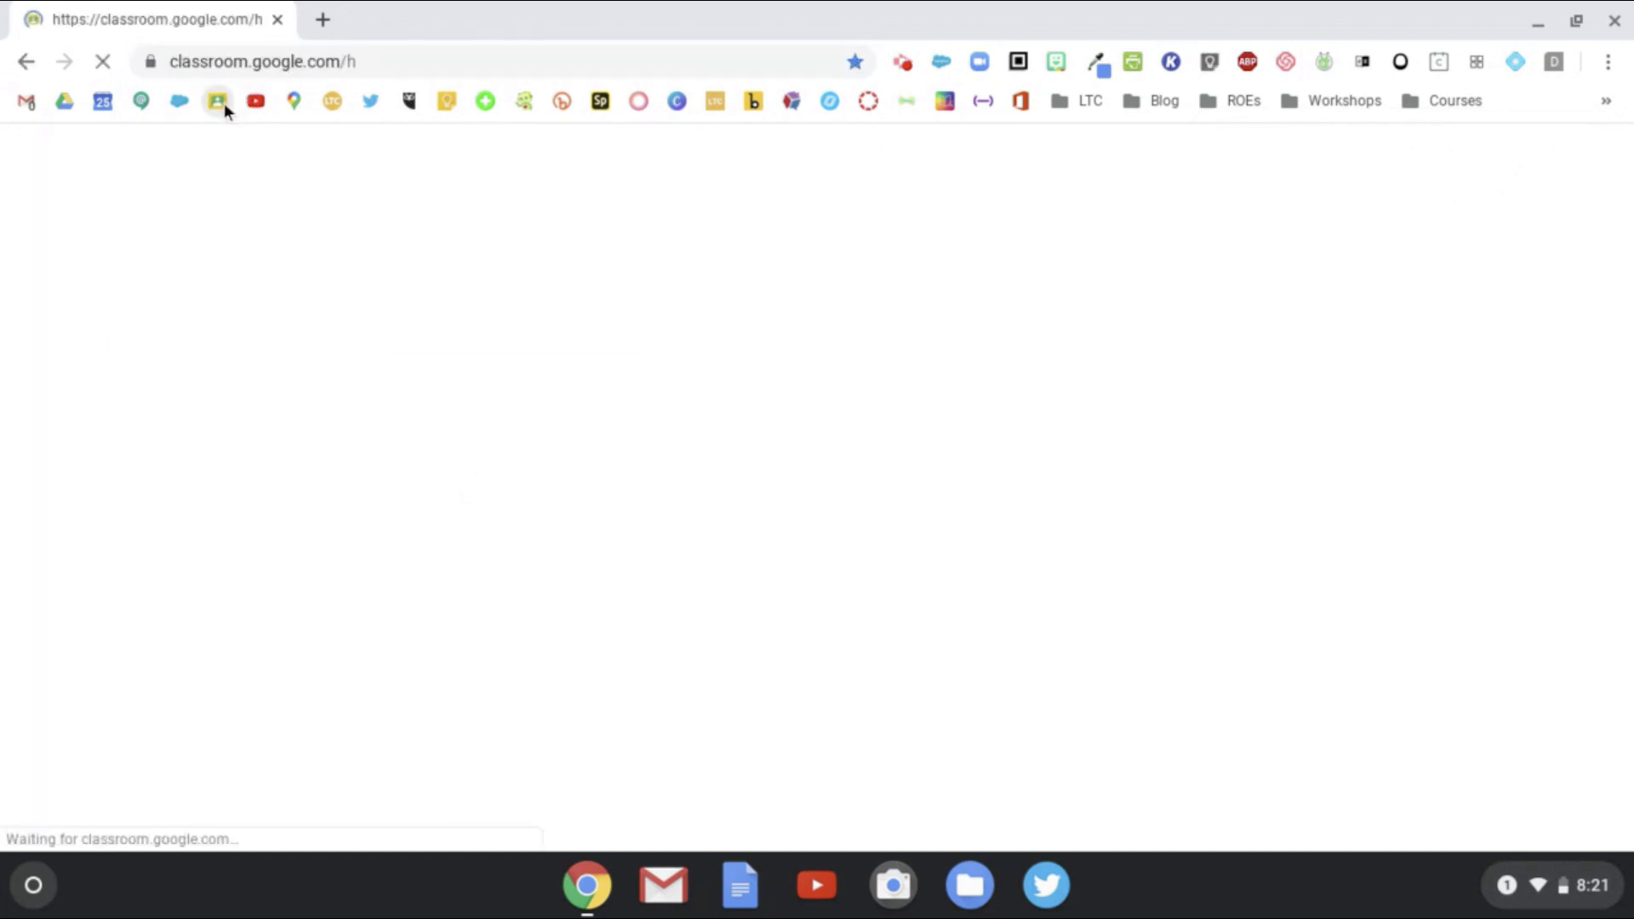